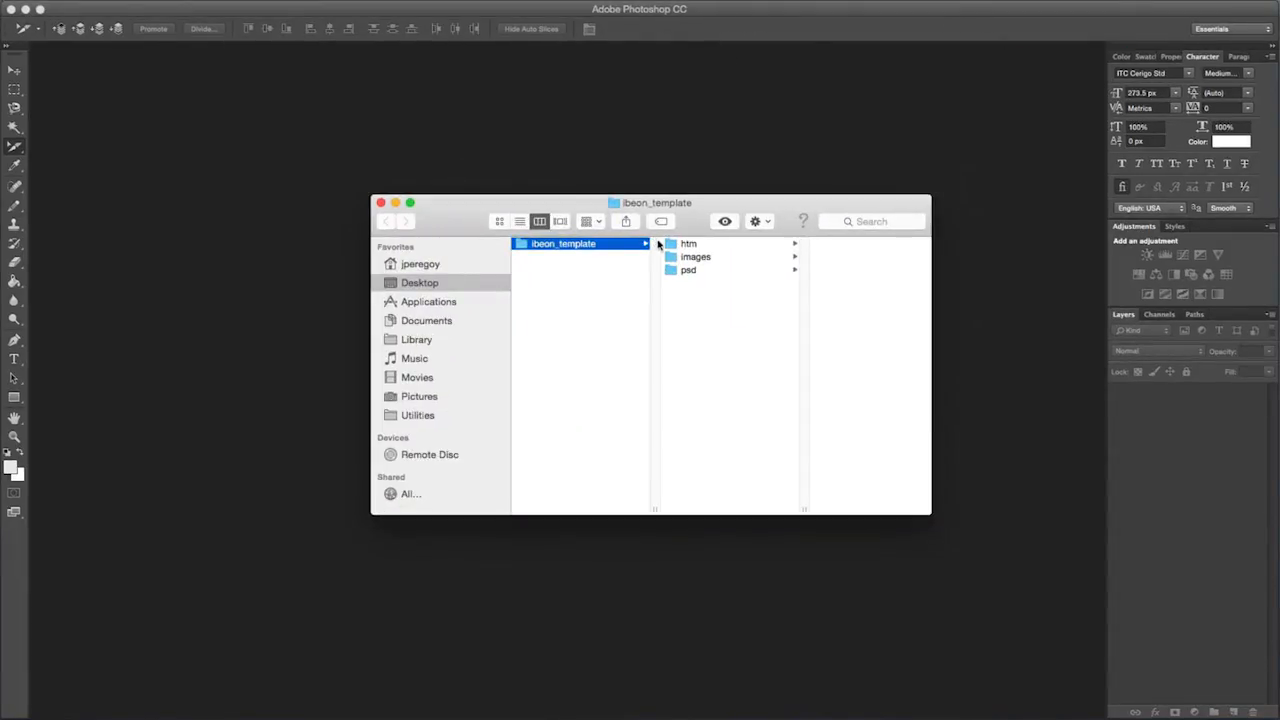
- Browse the ibeon_template folder and open the website mockup PSD in Photoshop
click(688, 270)
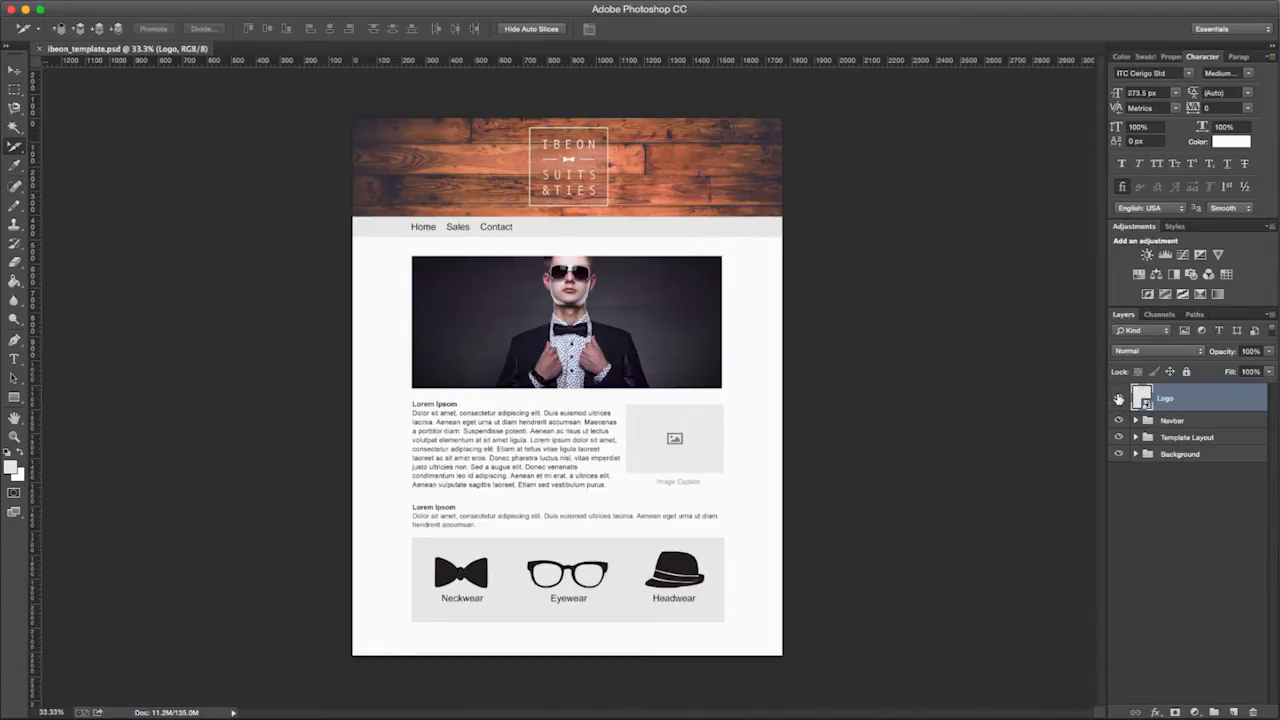
- Inspect the Template Layout group, toggling the Single column content hidden and visible again
click(1118, 396)
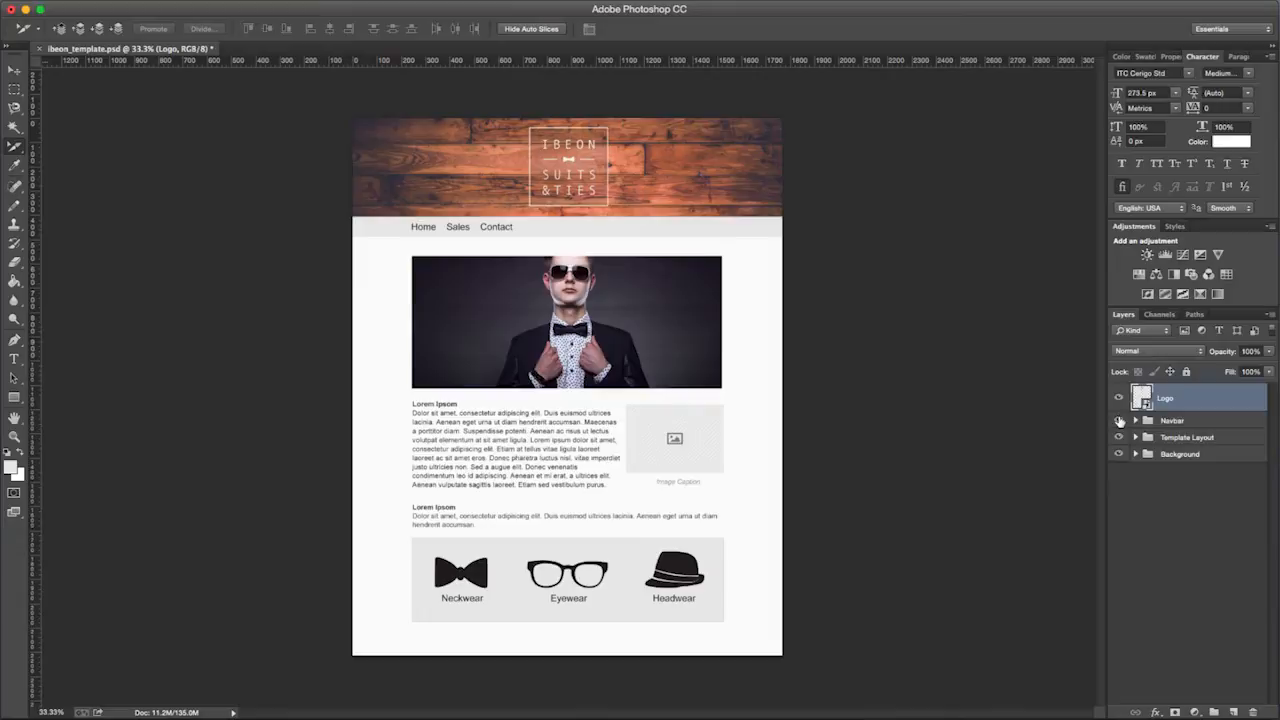
click(1120, 436)
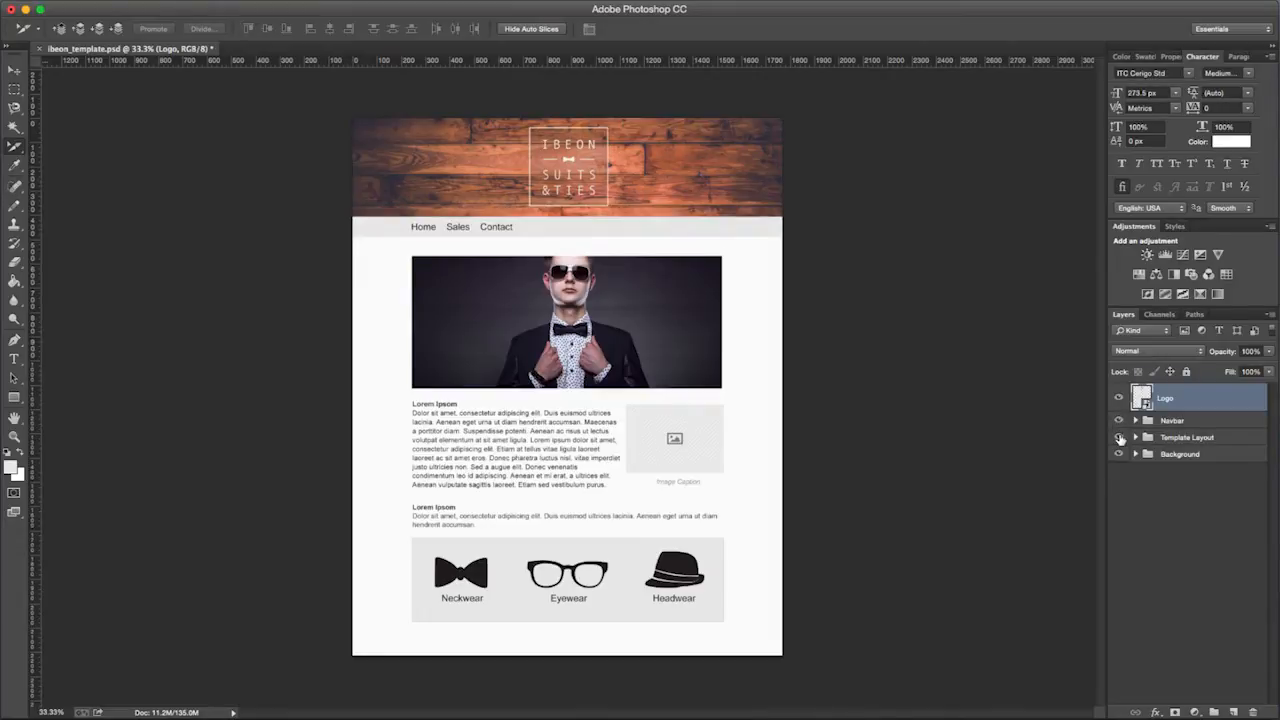
click(1136, 436)
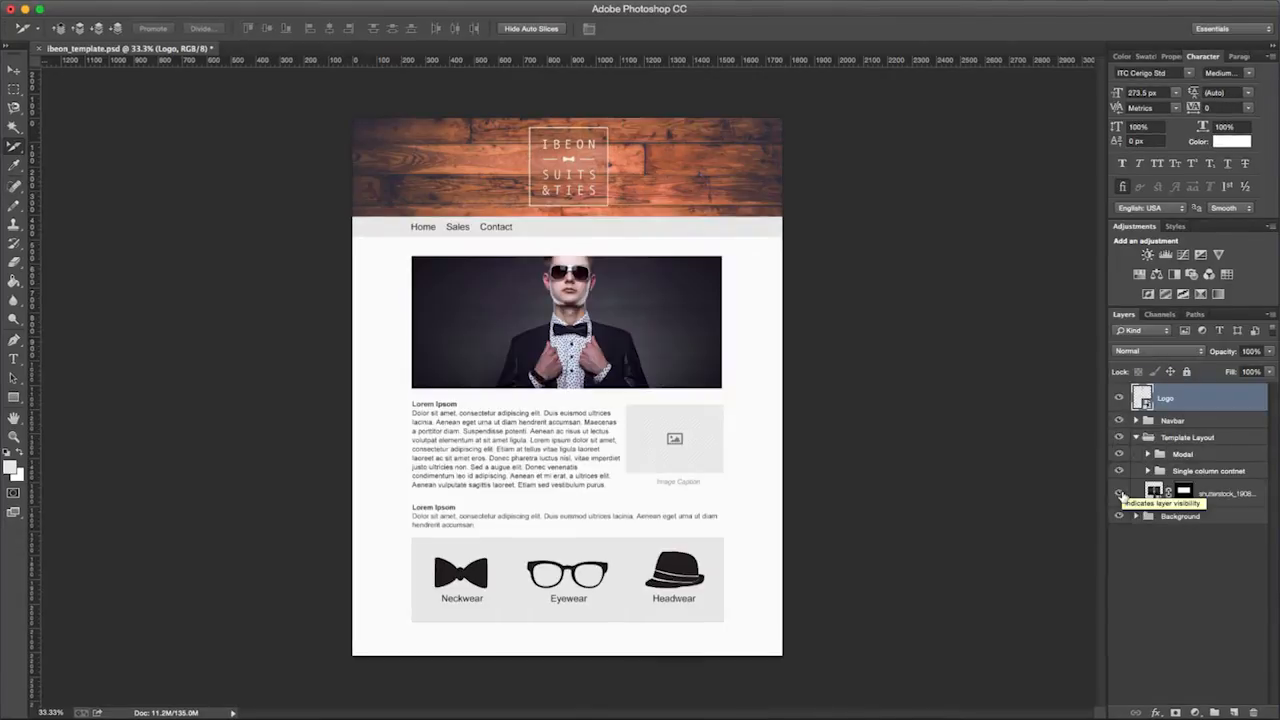
click(1120, 472)
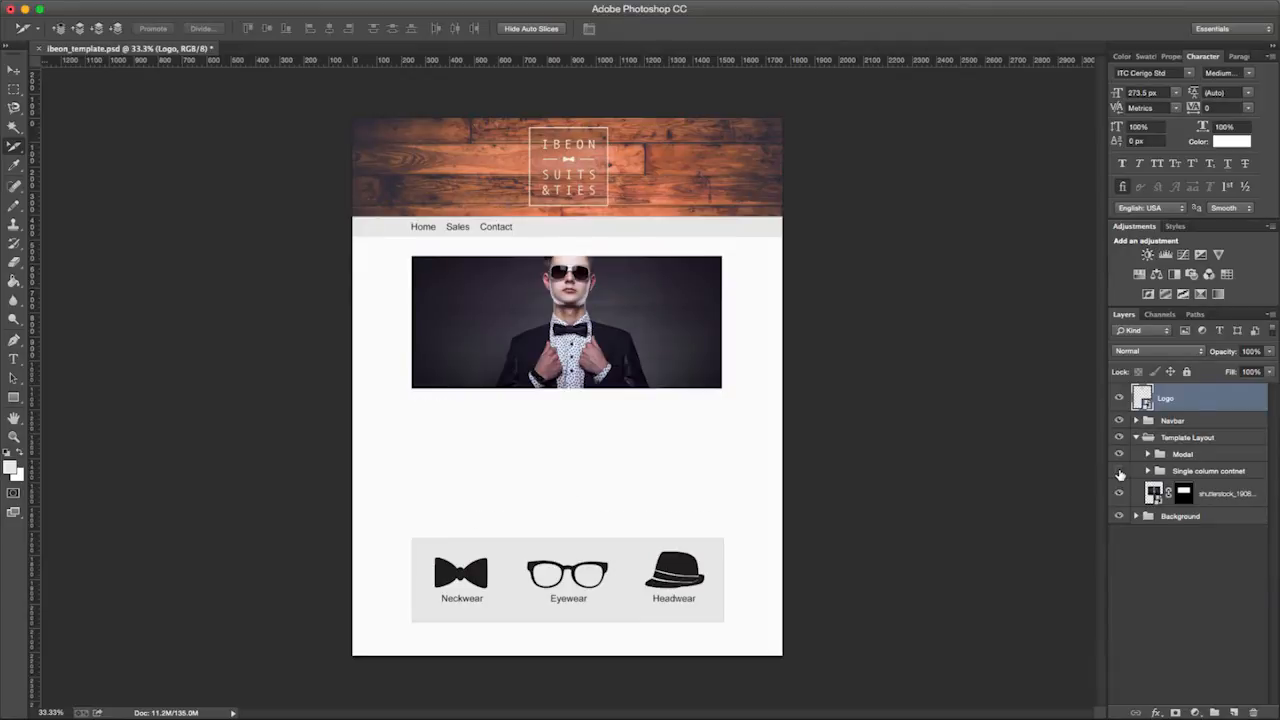
click(1120, 472)
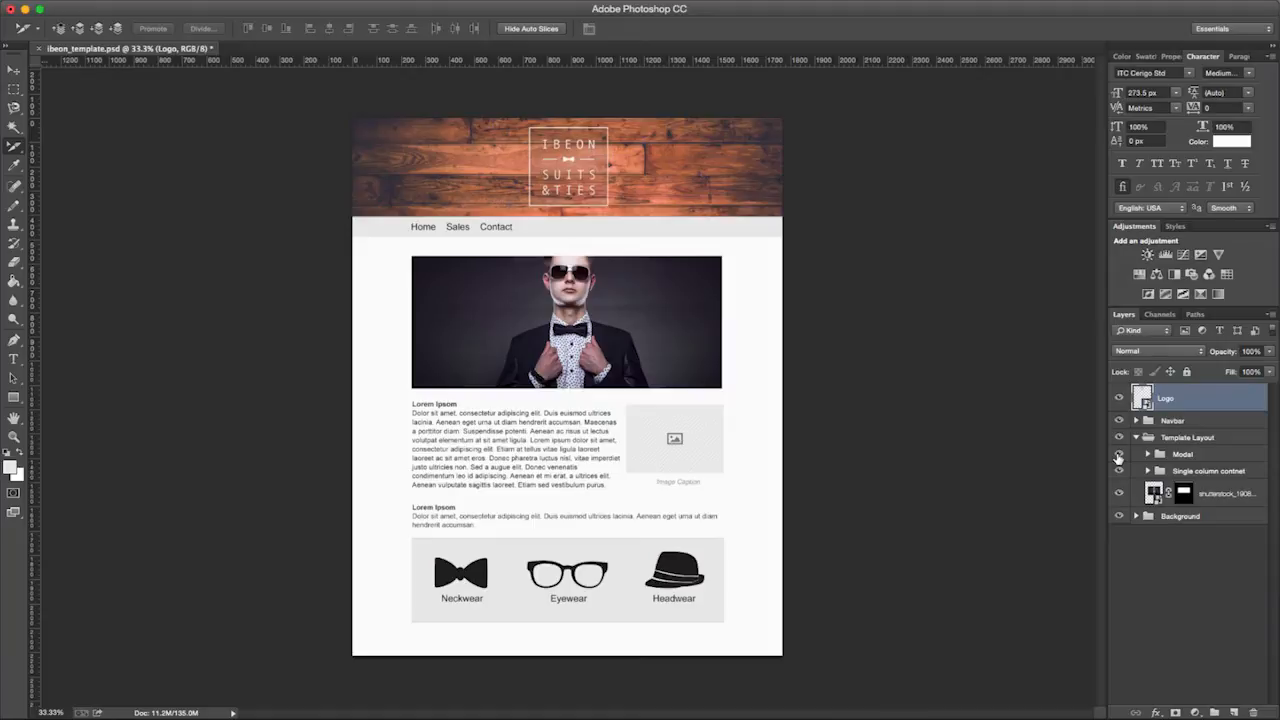
click(1136, 436)
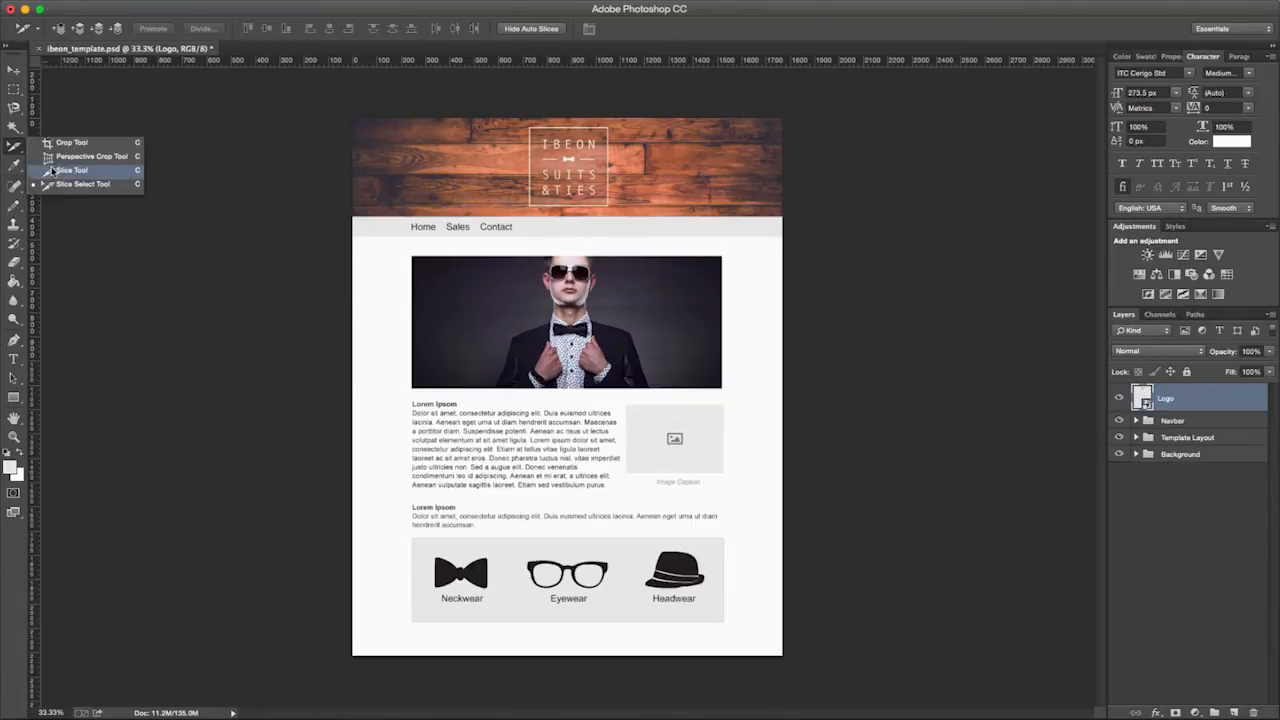
- Slice the logo, hero photo and three accessory icons along the guides with the Slice Tool
click(72, 170)
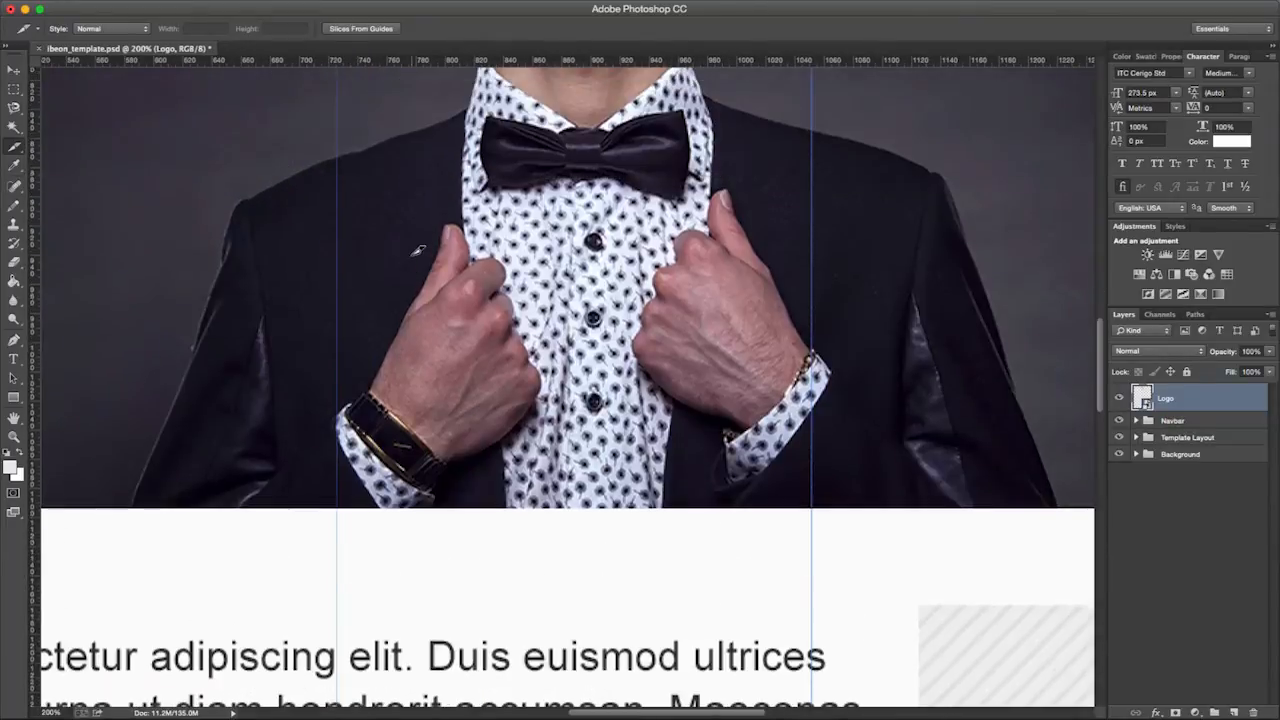
scroll(up, 3)
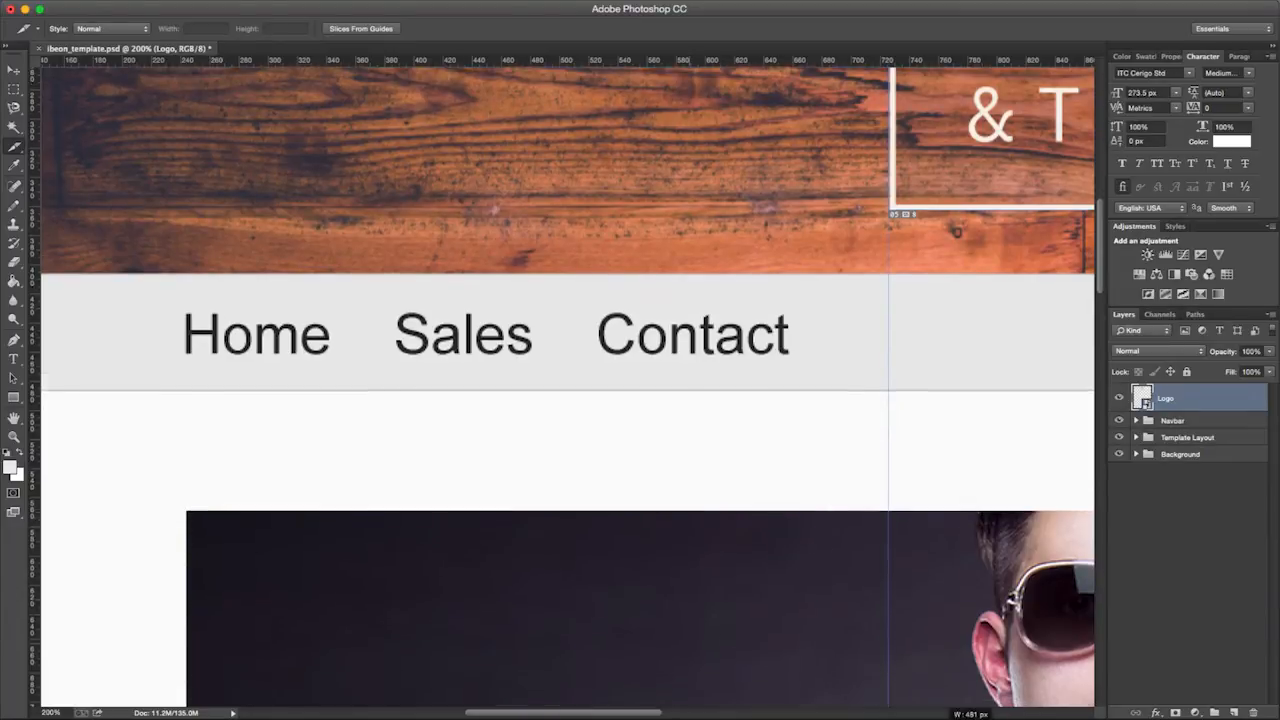
scroll(down, 3)
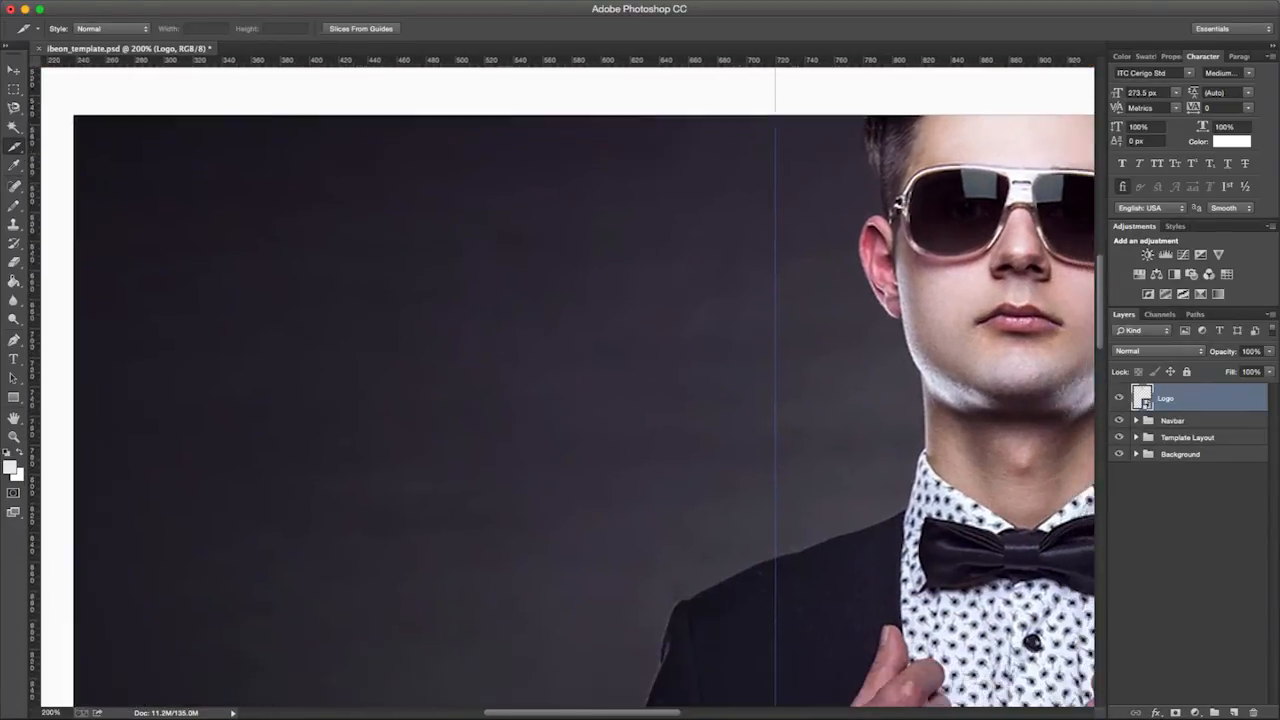
scroll(down, 3)
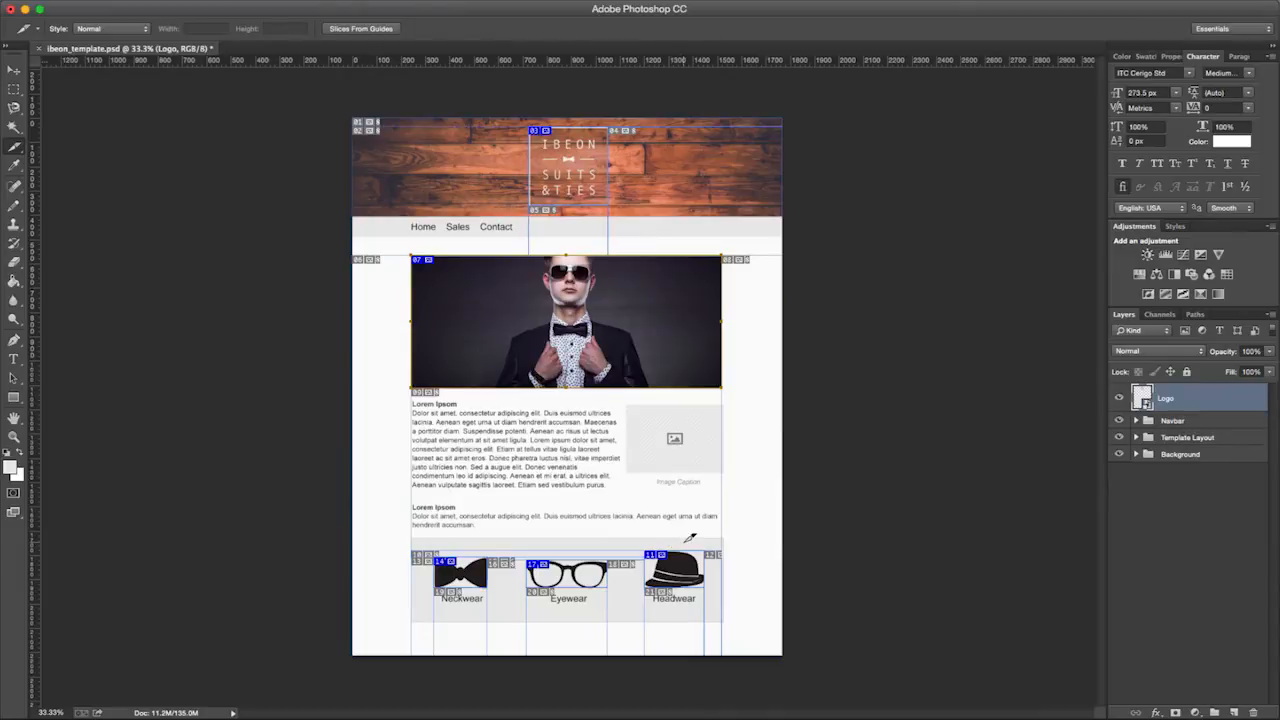
mouse_move(702, 540)
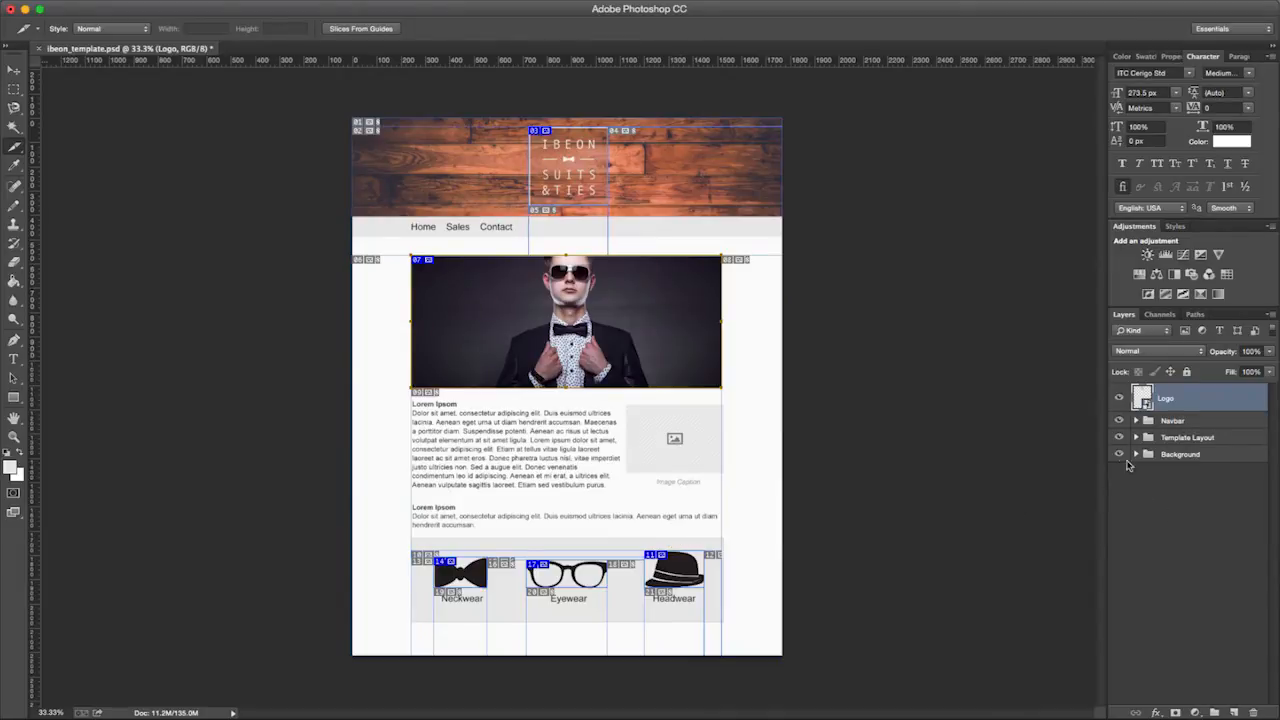
- Hide the Background layers for transparency and expand the Template Layout and Model groups
click(1120, 452)
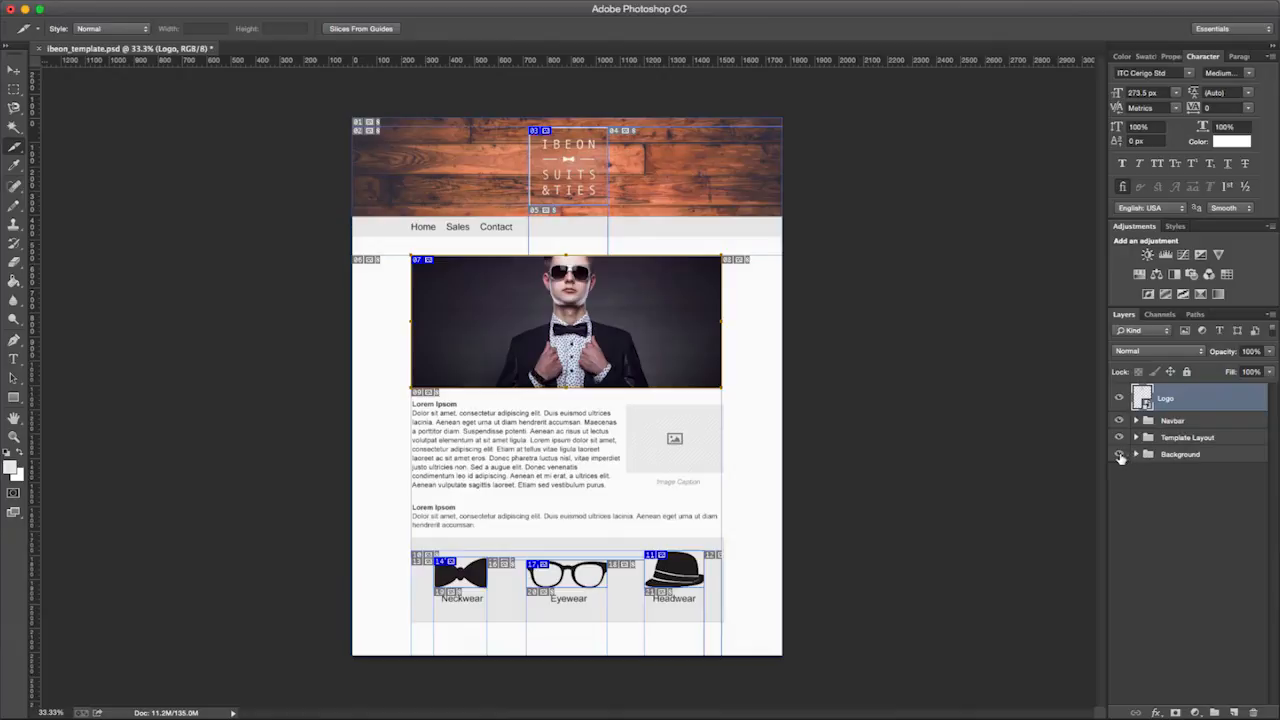
click(1120, 454)
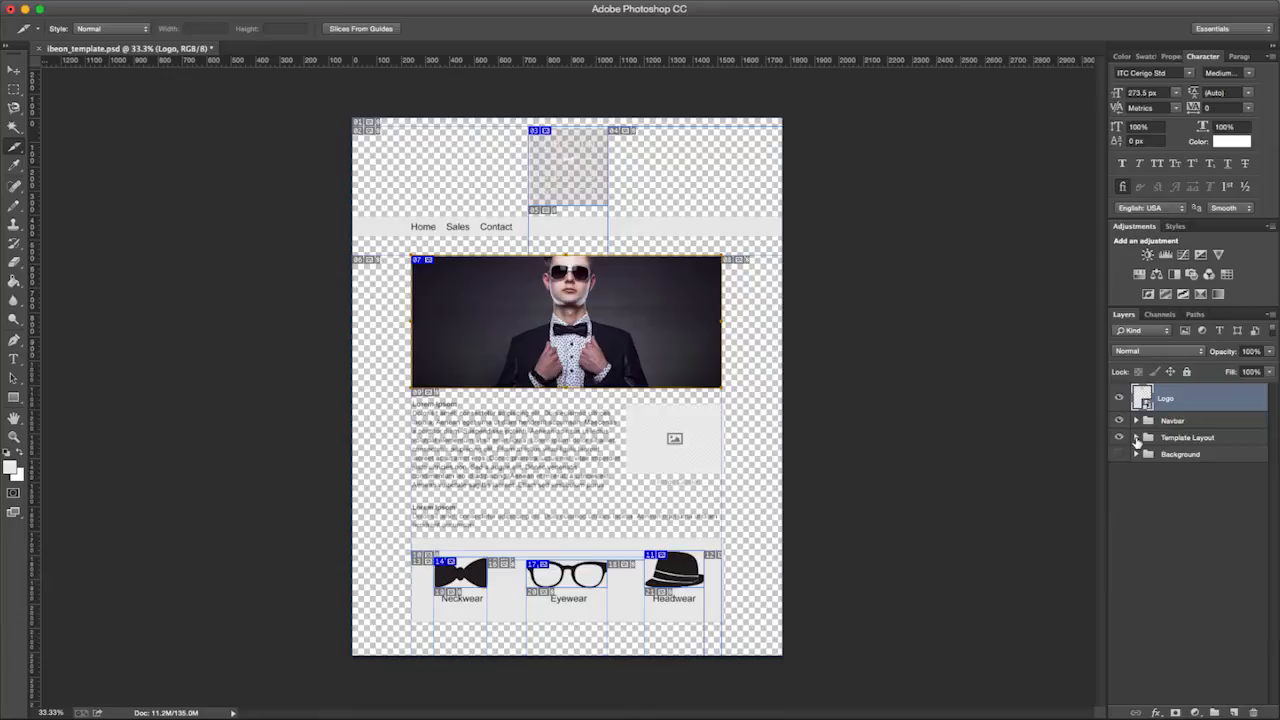
click(1136, 436)
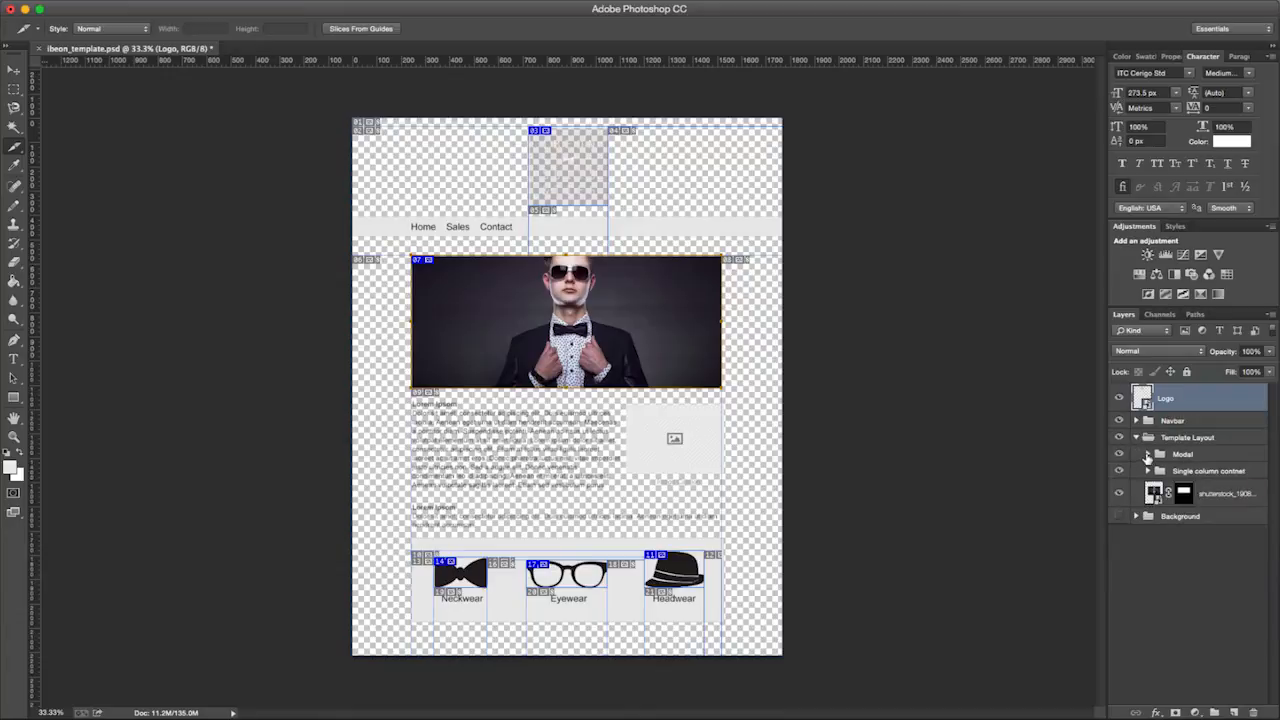
click(1148, 454)
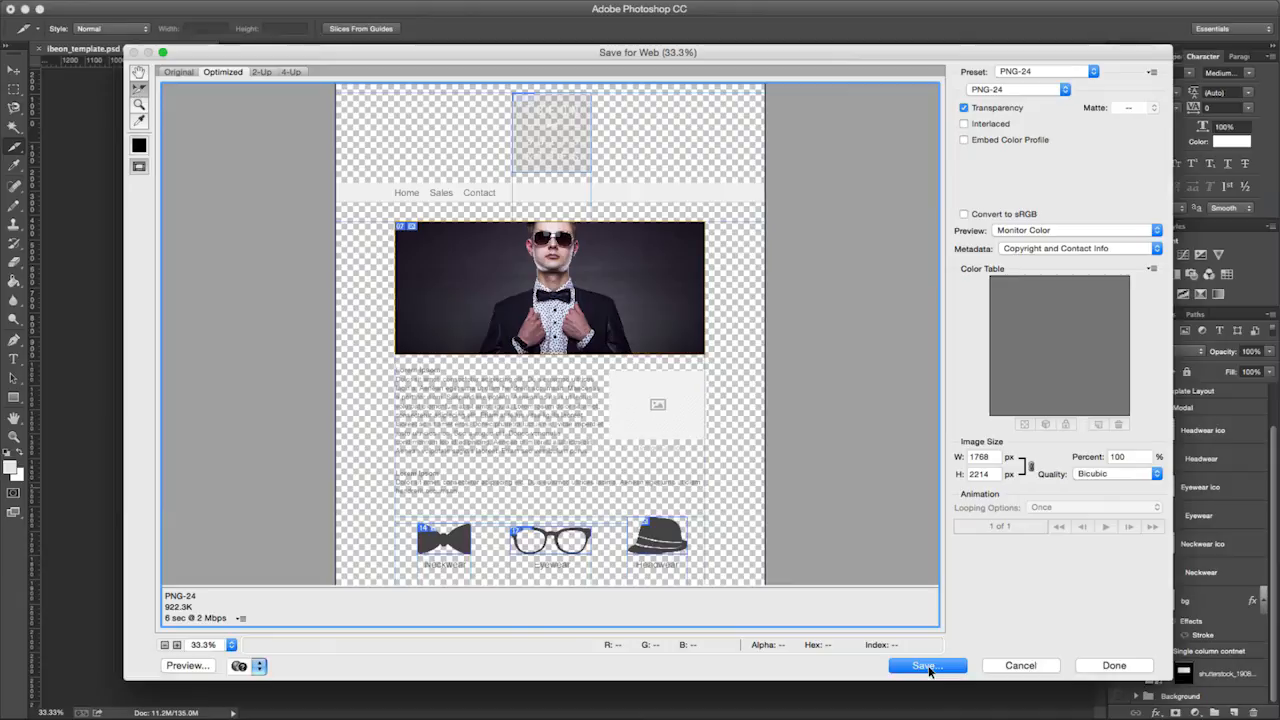
- Save the slices from Save for Web as transparent PNG-24 images
click(924, 664)
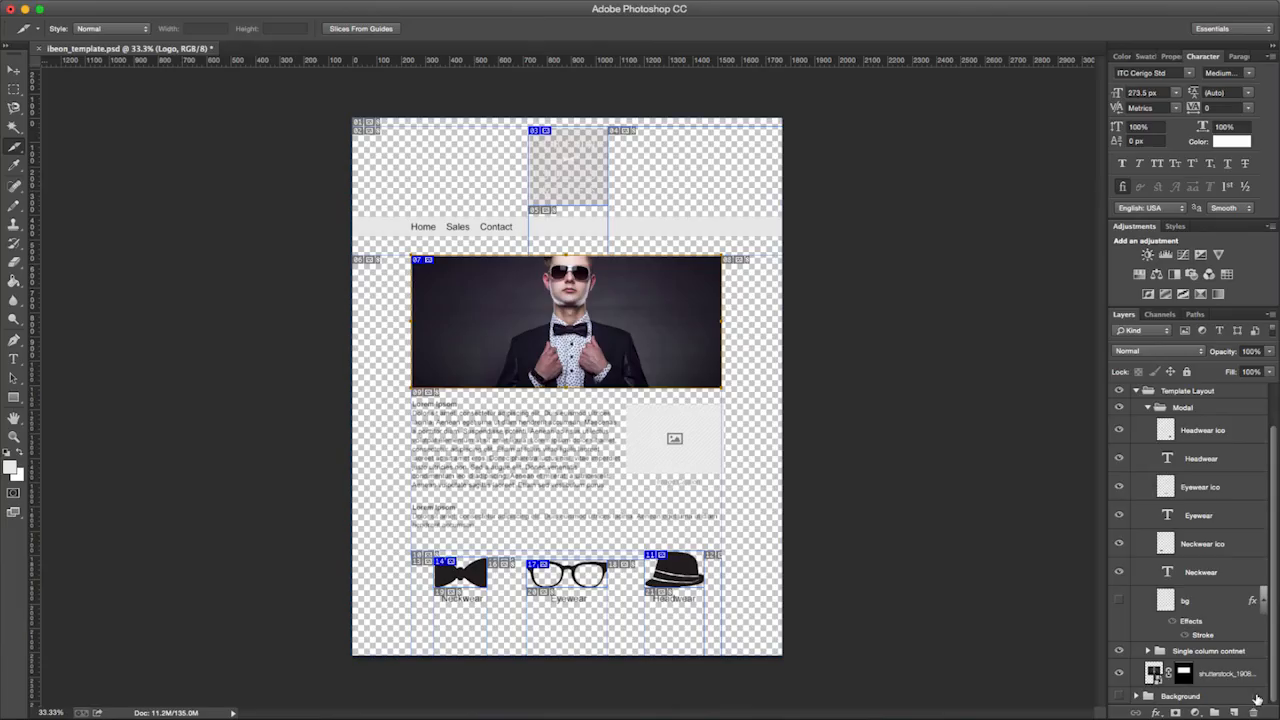
- Collapse the Template Layout group and show the Background layers again
click(1120, 430)
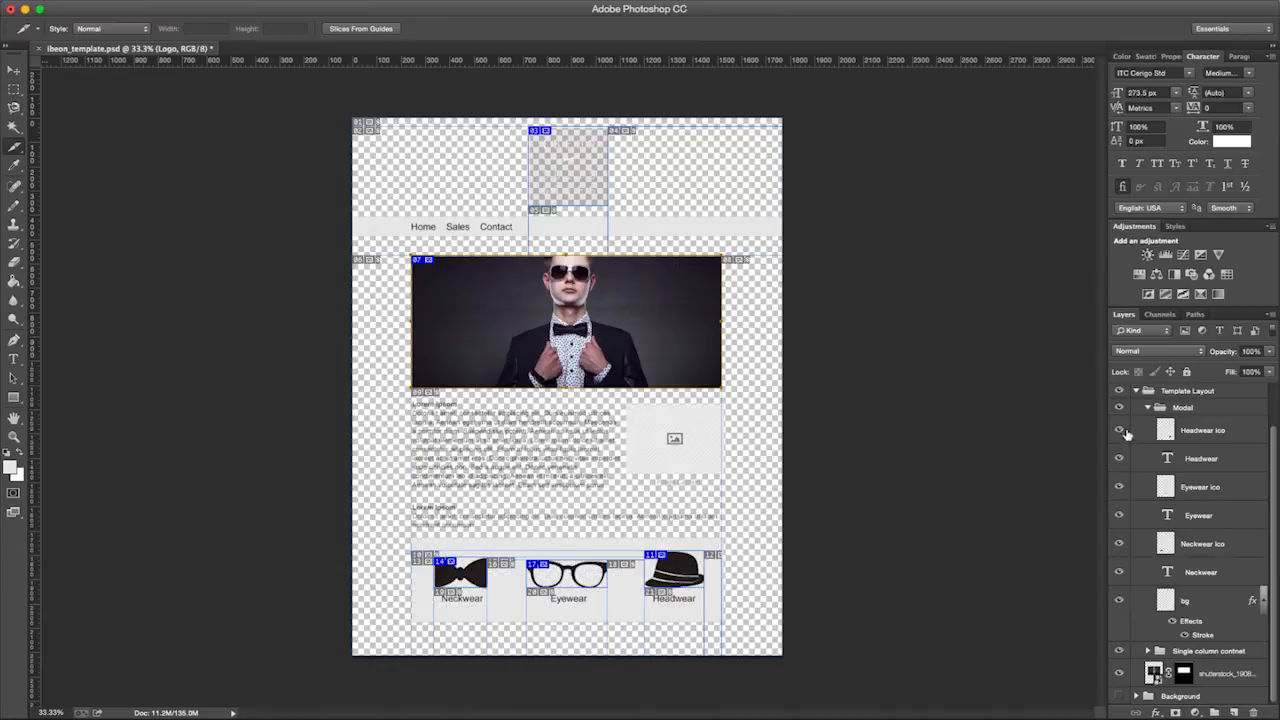
click(1136, 390)
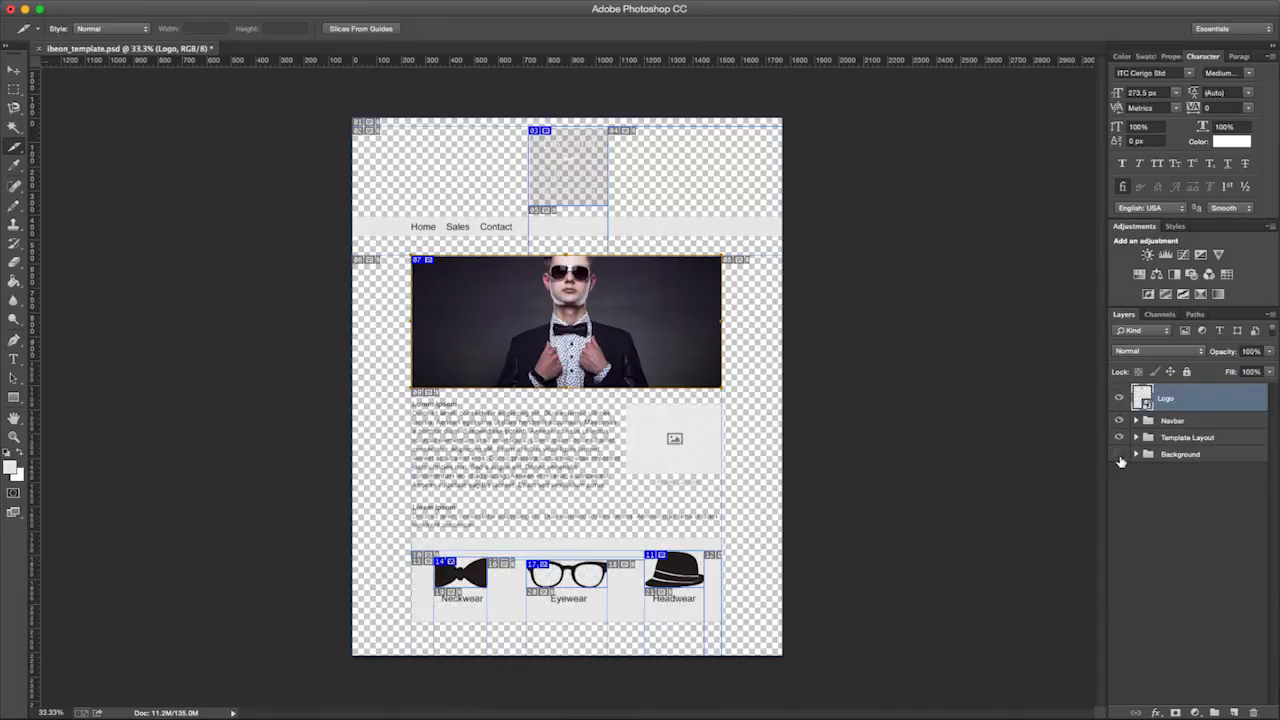
click(1120, 454)
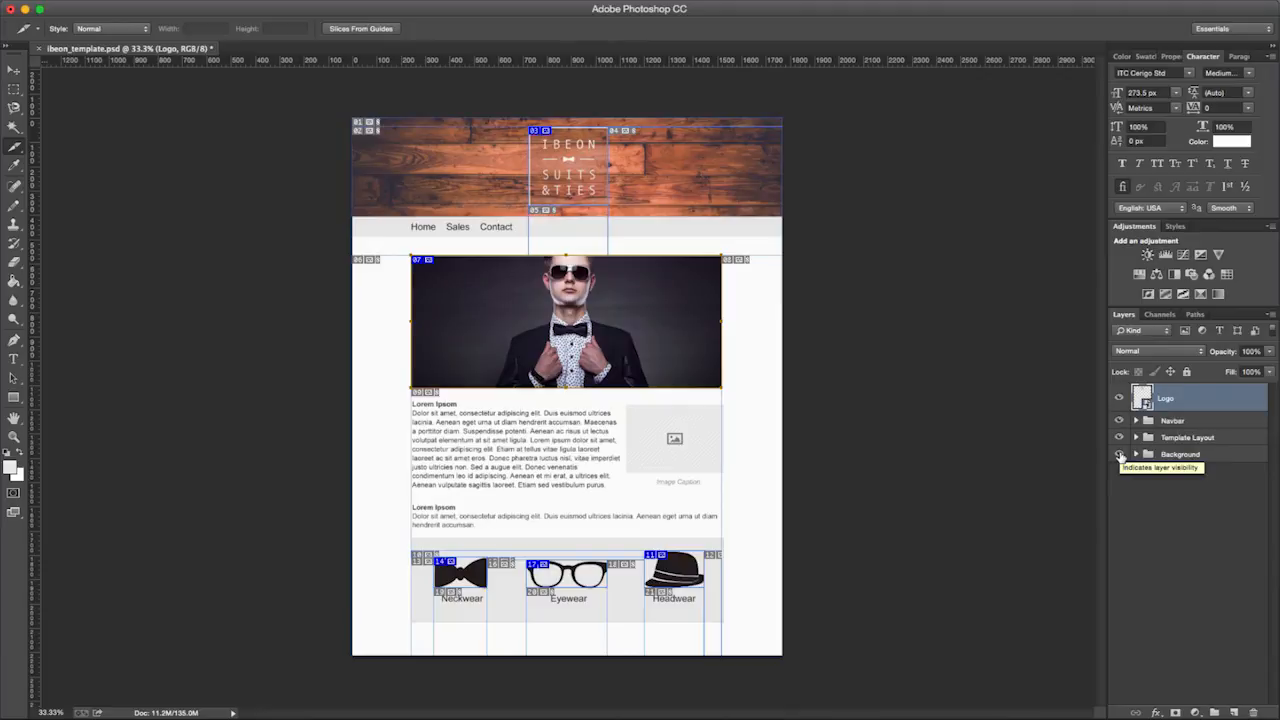